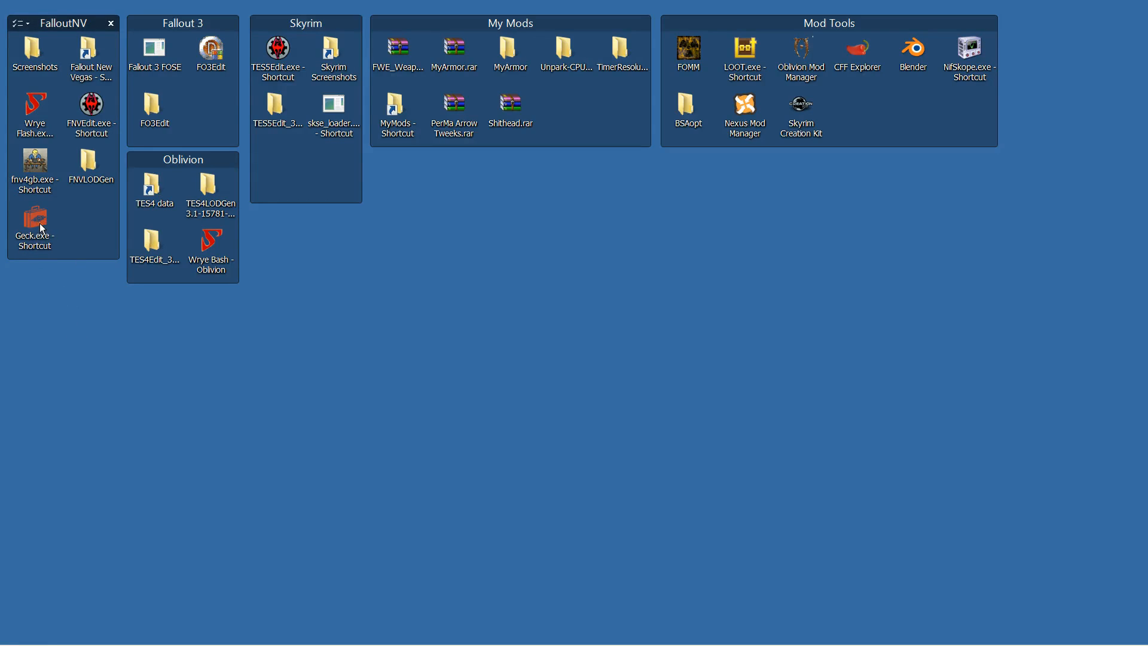
Step: Launch GECK, load FalloutNV.esm with the DLC masters, and dismiss the multiple-master error
{"action": "double_click", "coordinate": [34, 220]}
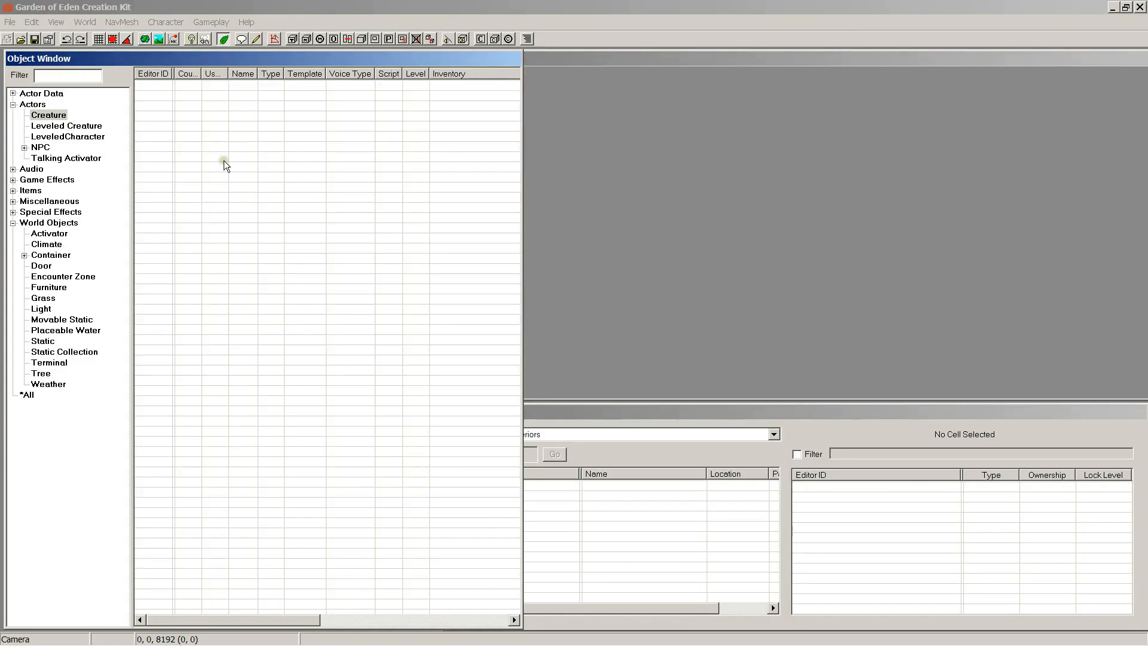
{"action": "mouse_move", "coordinate": [11, 26]}
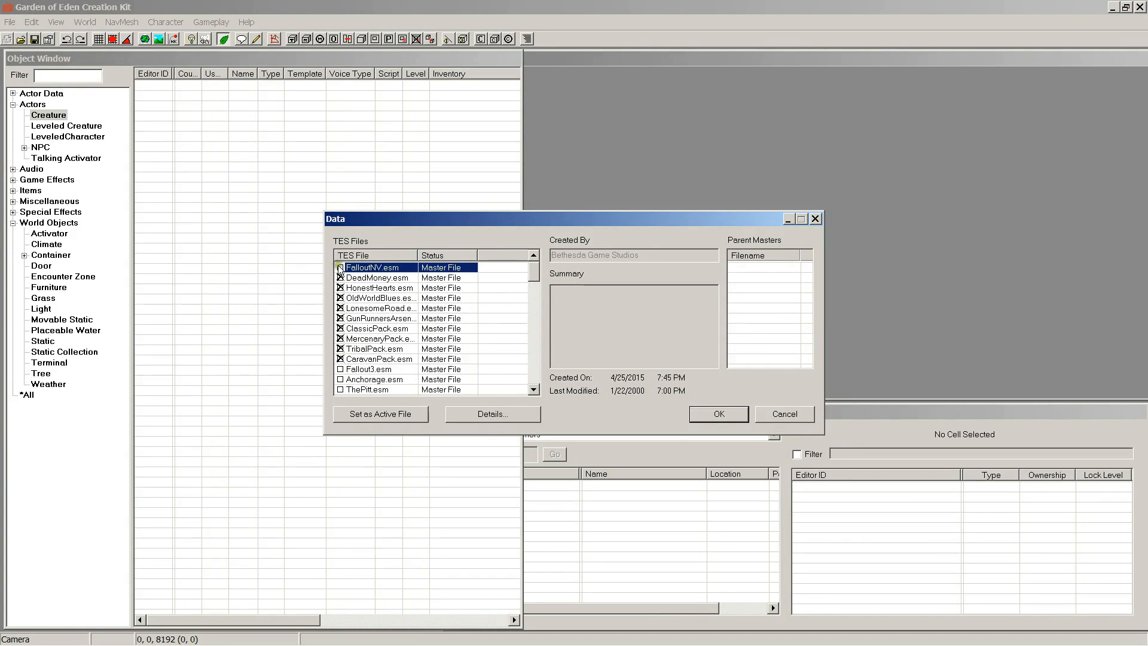
{"action": "left_click", "coordinate": [340, 266]}
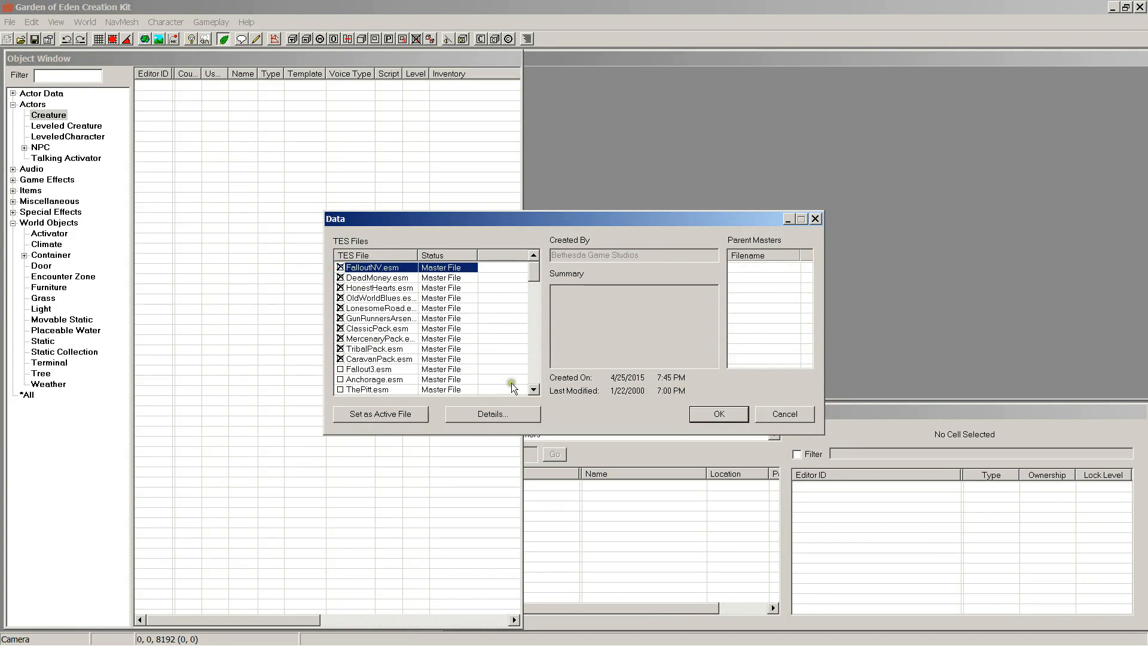
{"action": "left_click", "coordinate": [718, 414]}
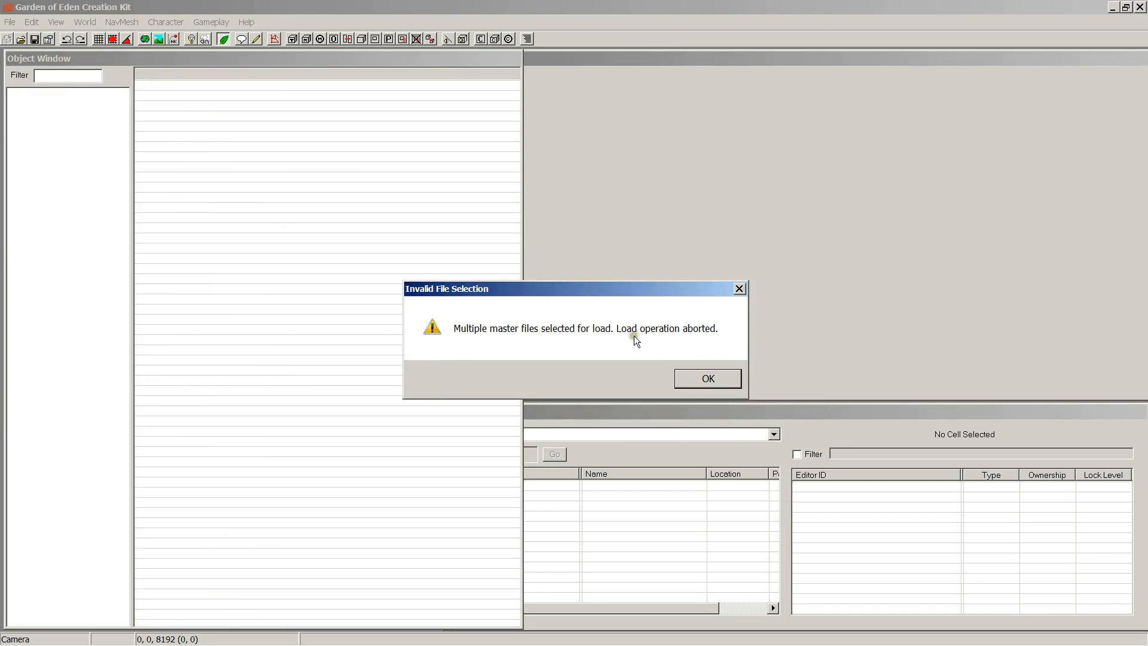
{"action": "mouse_move", "coordinate": [535, 350]}
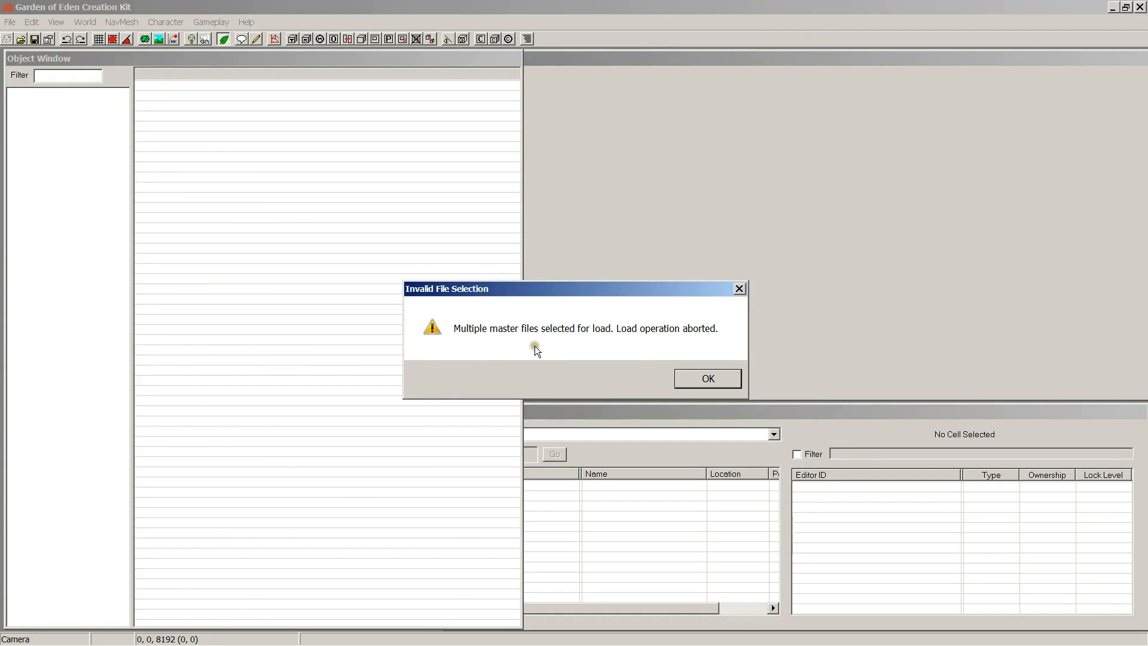
{"action": "mouse_move", "coordinate": [734, 347]}
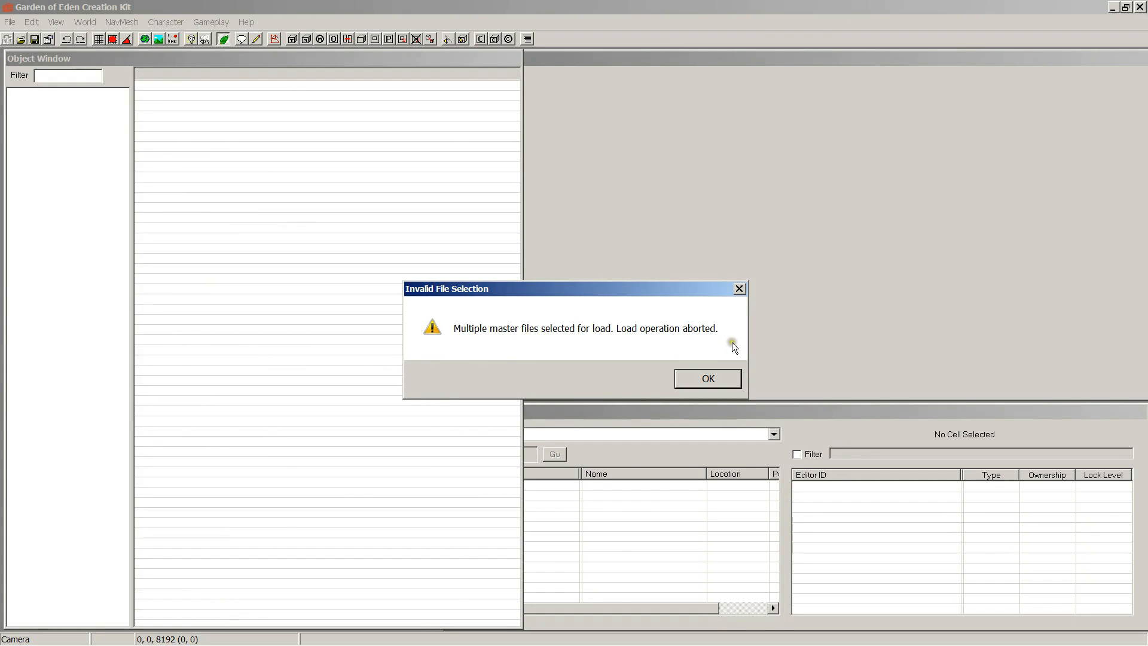
{"action": "left_click", "coordinate": [705, 378]}
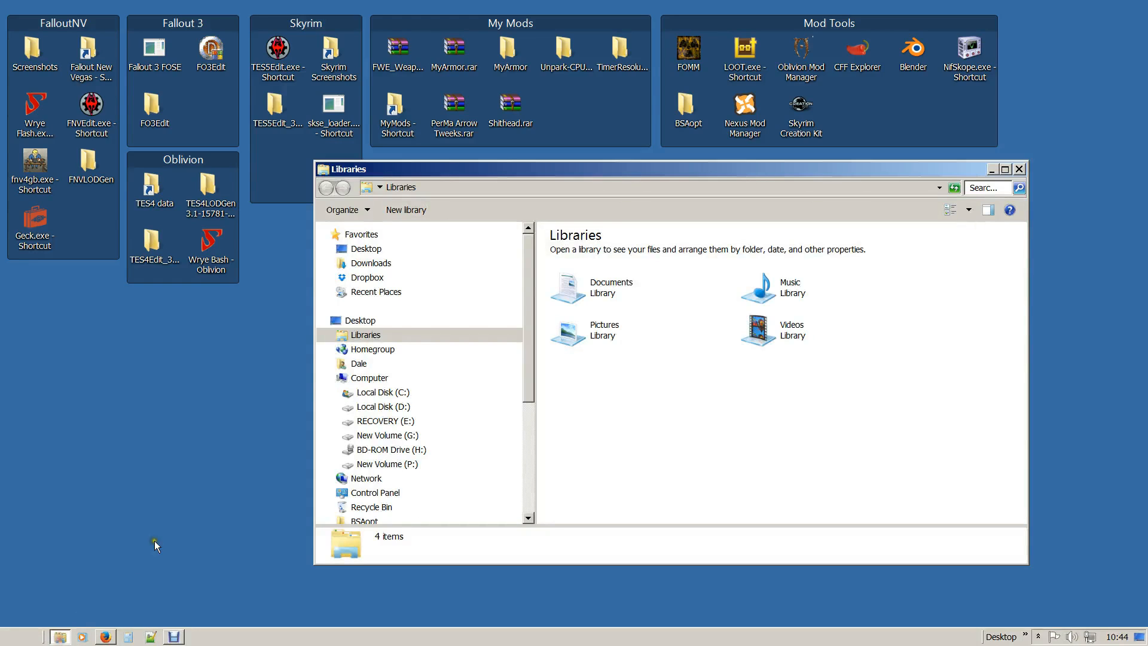
{"action": "mouse_move", "coordinate": [567, 361]}
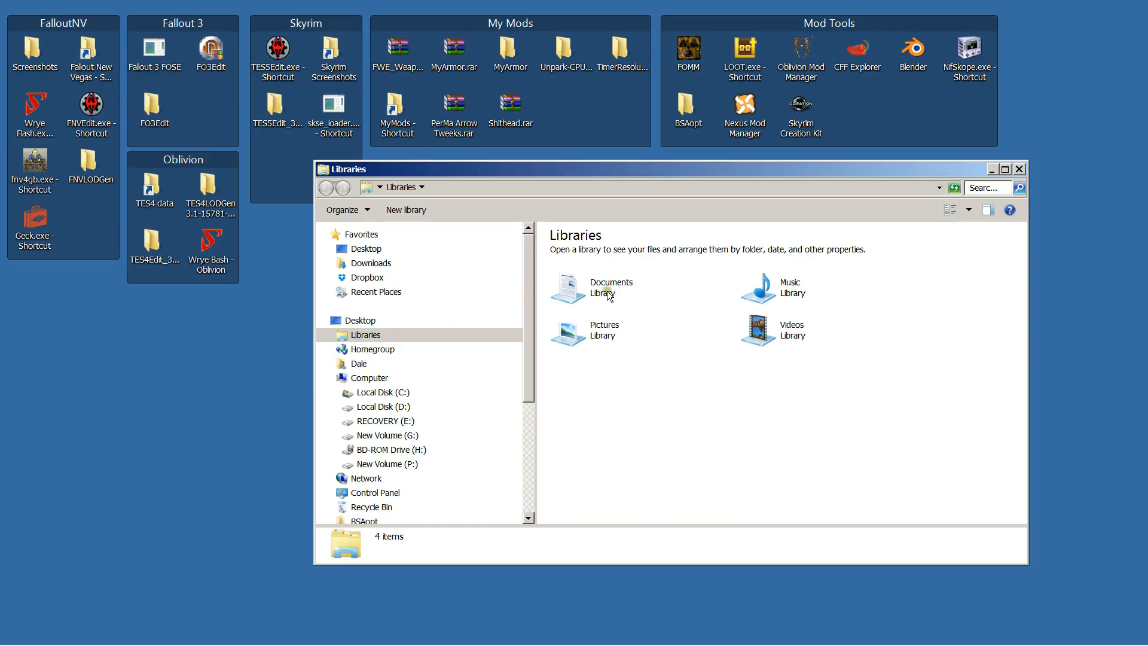
Step: Browse to Documents\My Games\FalloutNV in Explorer
{"action": "double_click", "coordinate": [610, 287]}
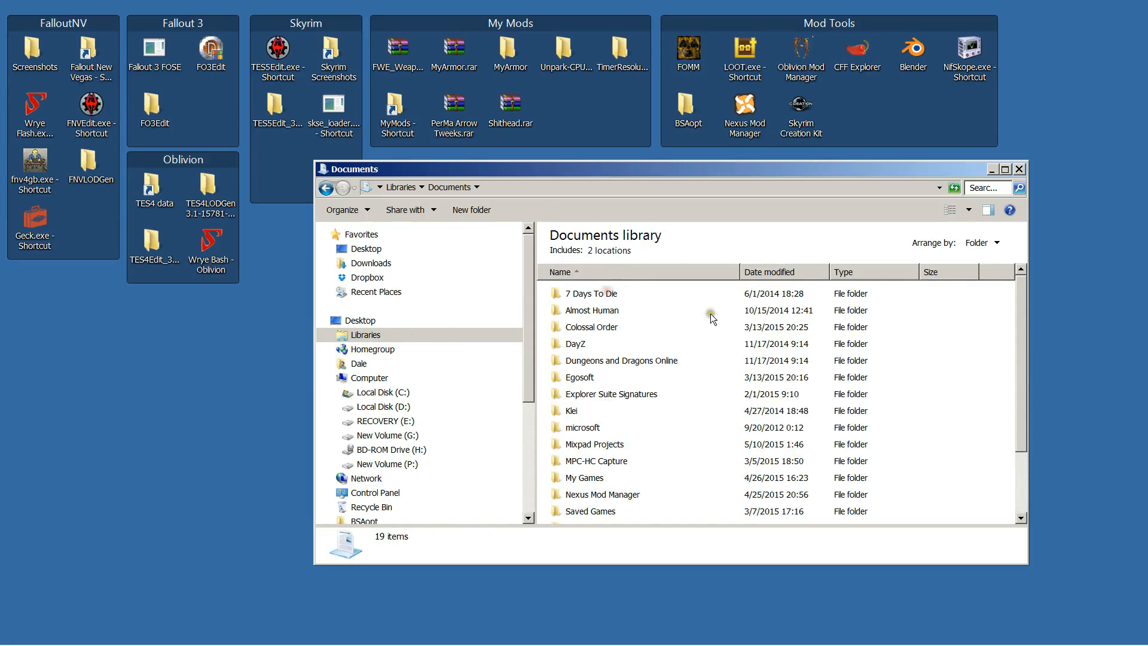
{"action": "double_click", "coordinate": [584, 477]}
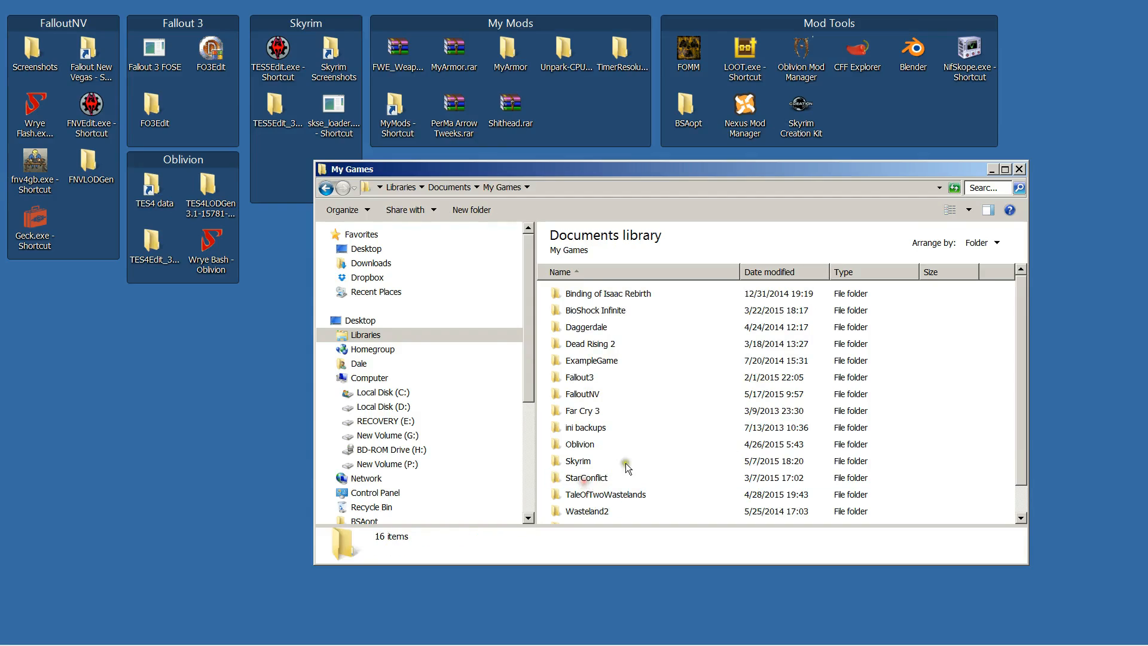
{"action": "double_click", "coordinate": [581, 394]}
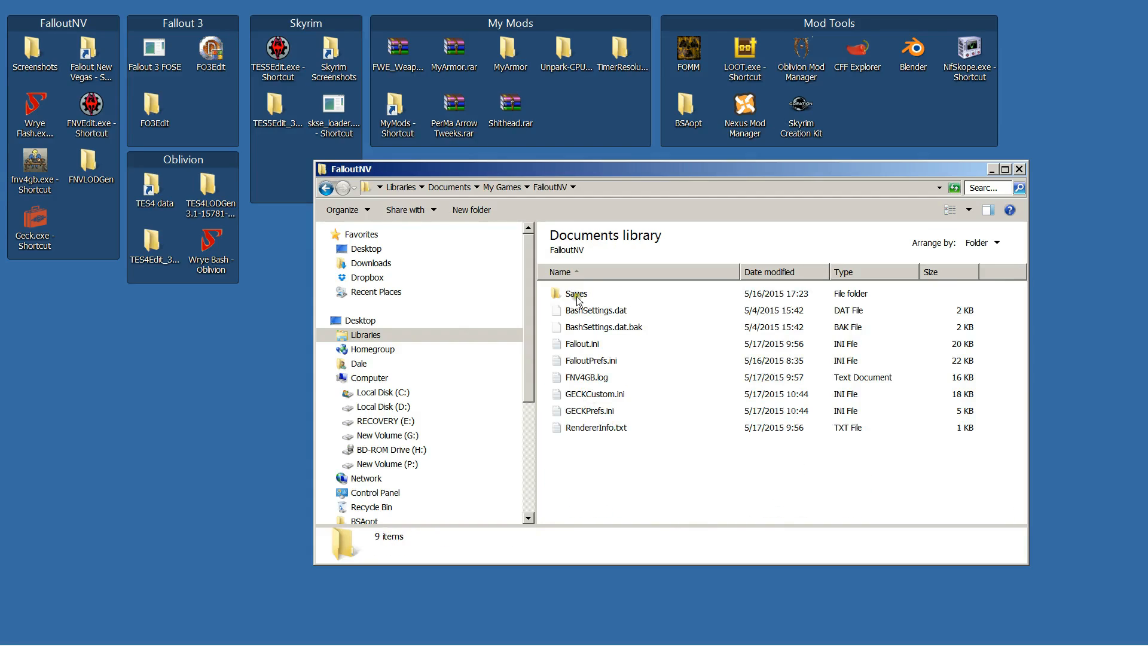
{"action": "mouse_move", "coordinate": [597, 399]}
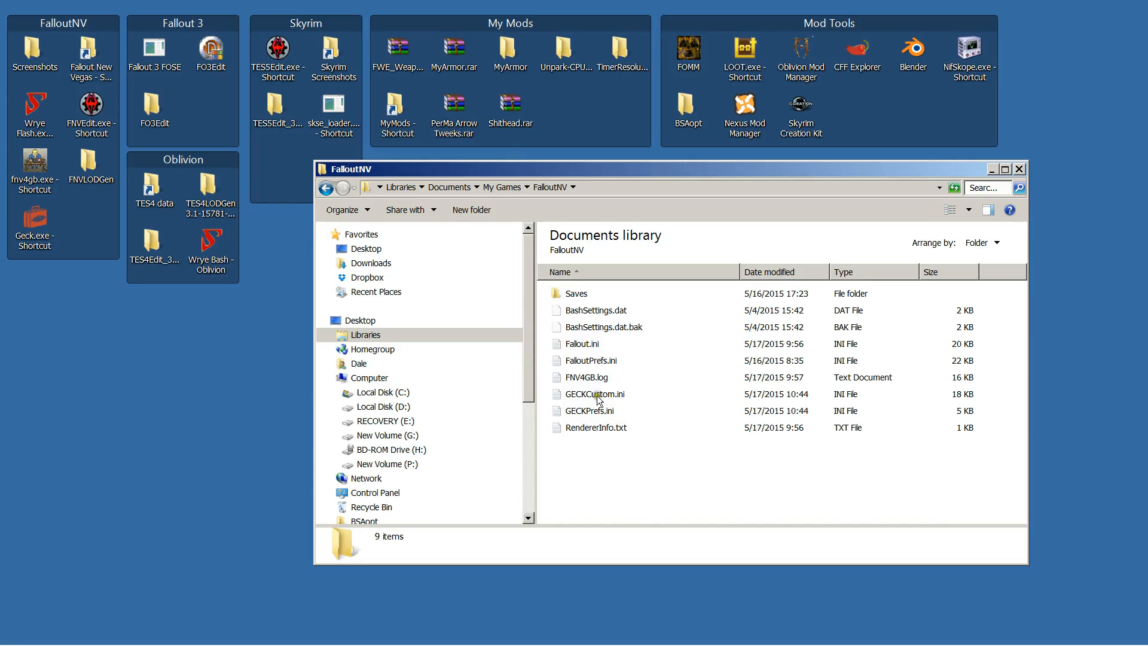
{"action": "mouse_move", "coordinate": [623, 400]}
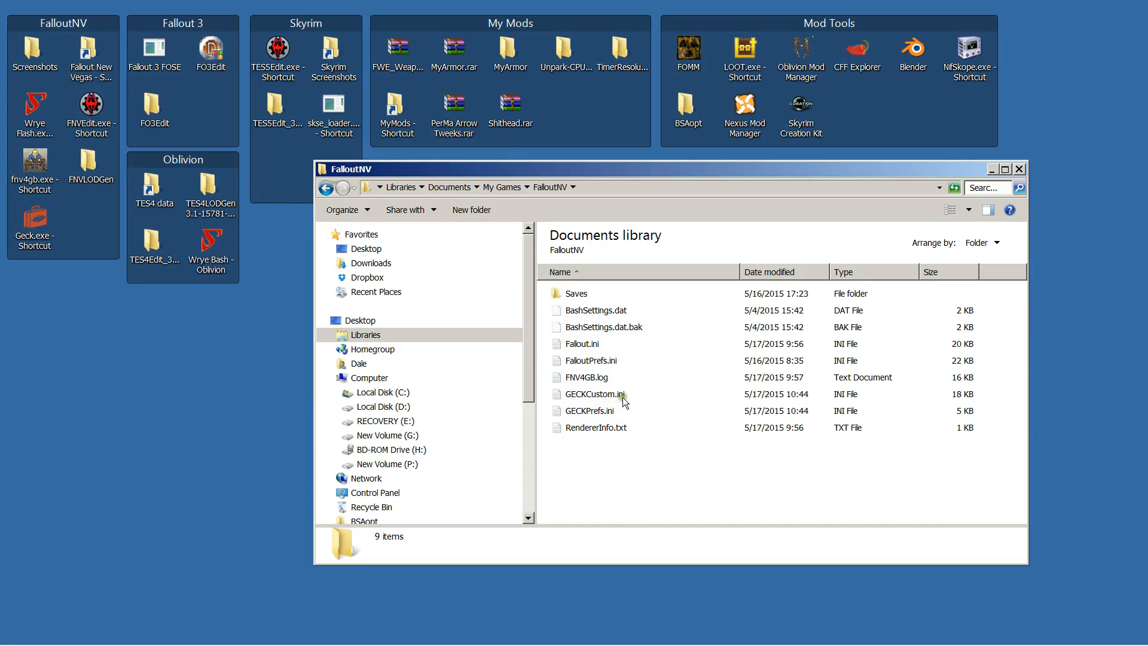
Step: Open GECKCustom.ini in Notepad++ and scroll down into the [General] section
{"action": "double_click", "coordinate": [594, 394]}
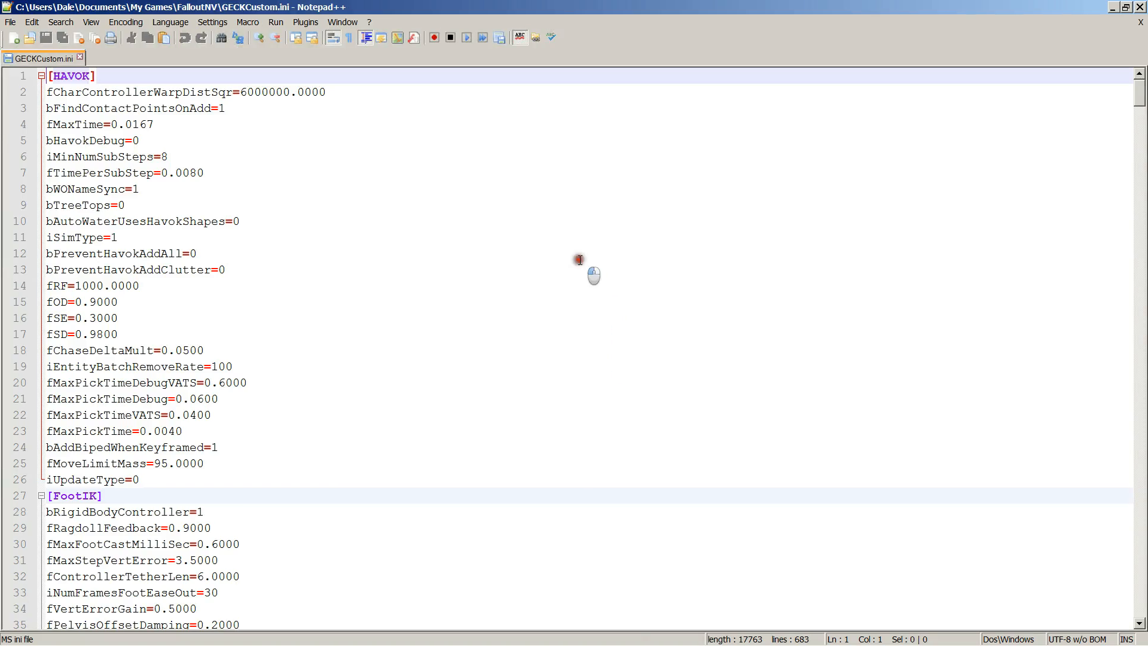
{"action": "mouse_move", "coordinate": [306, 21]}
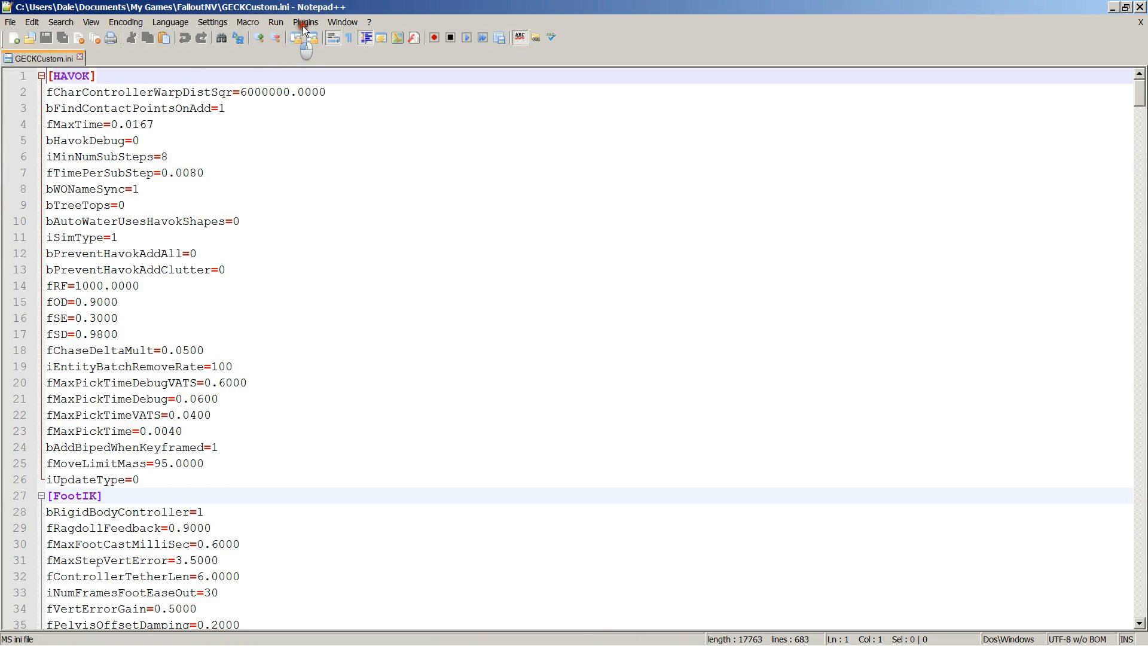
{"action": "mouse_move", "coordinate": [343, 229]}
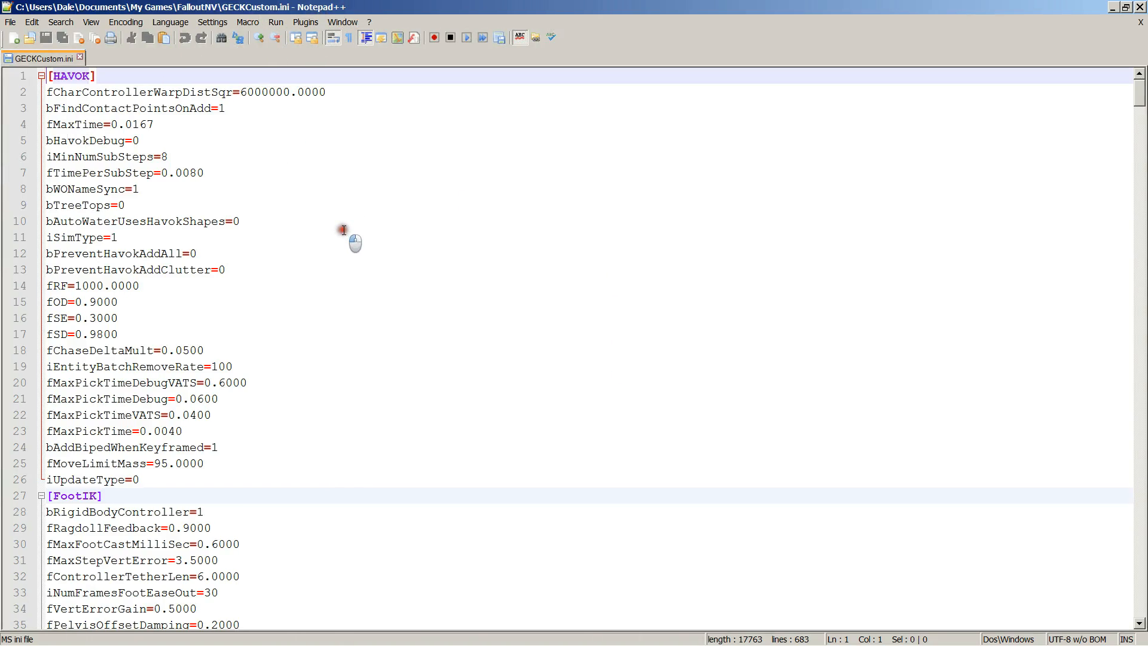
{"action": "scroll", "scroll_direction": "down", "scroll_amount": 3}
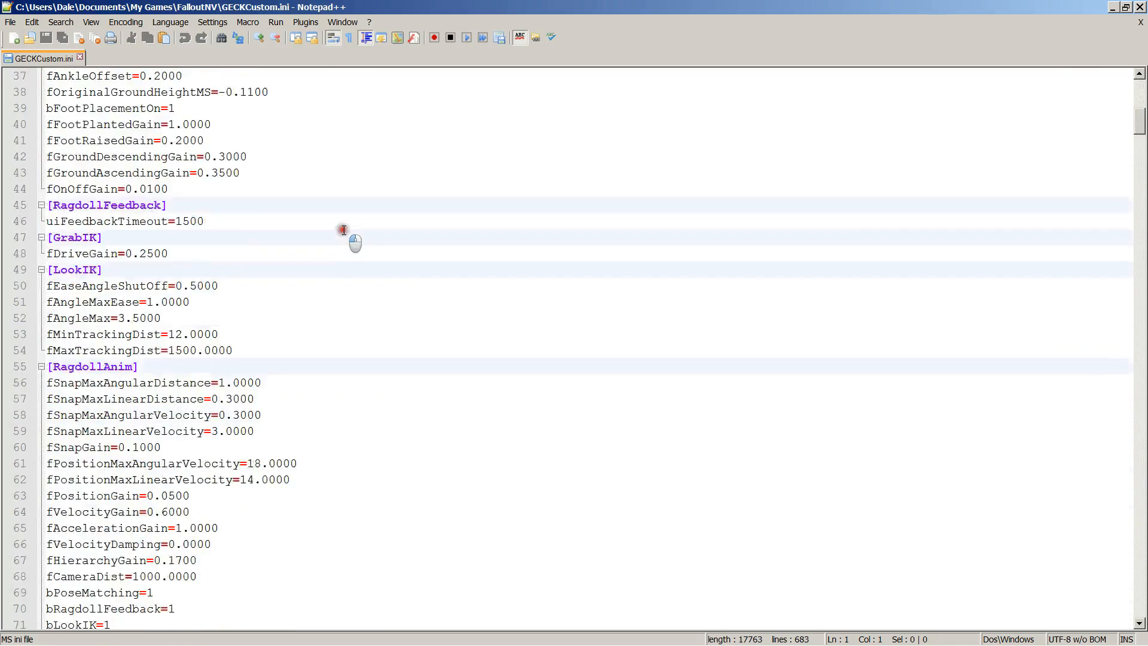
{"action": "scroll", "scroll_direction": "down", "scroll_amount": 3}
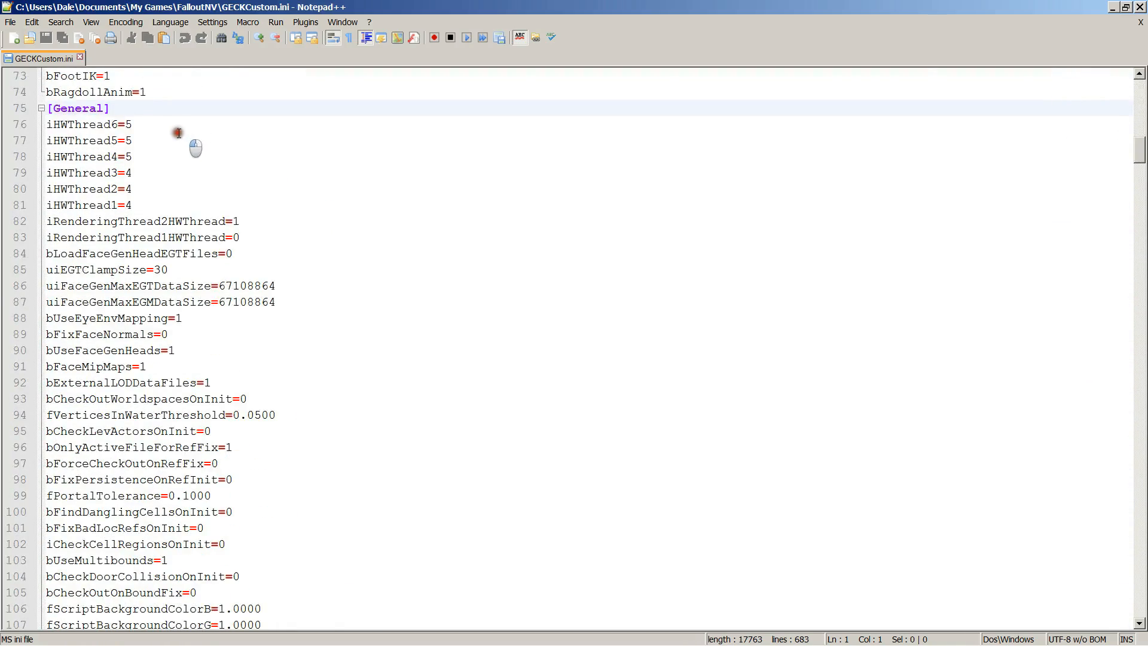
{"action": "scroll", "scroll_direction": "down", "scroll_amount": 3}
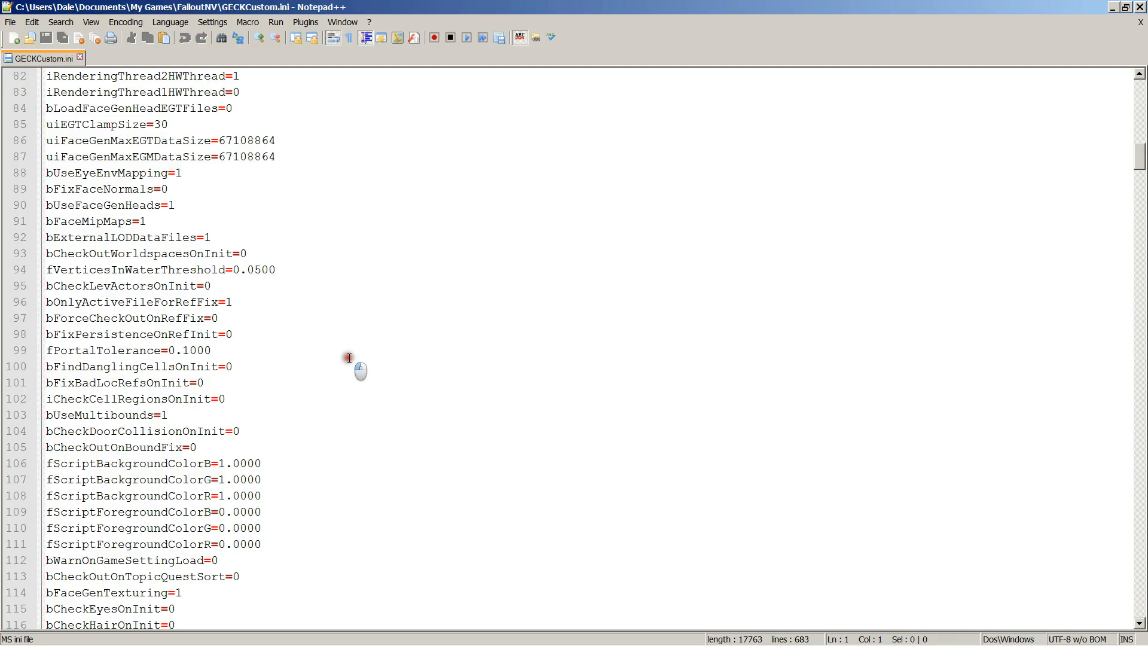
Step: Search GECKCustom.ini for the bAllowMultipleMasterLoads line
{"action": "key", "text": "Ctrl+f"}
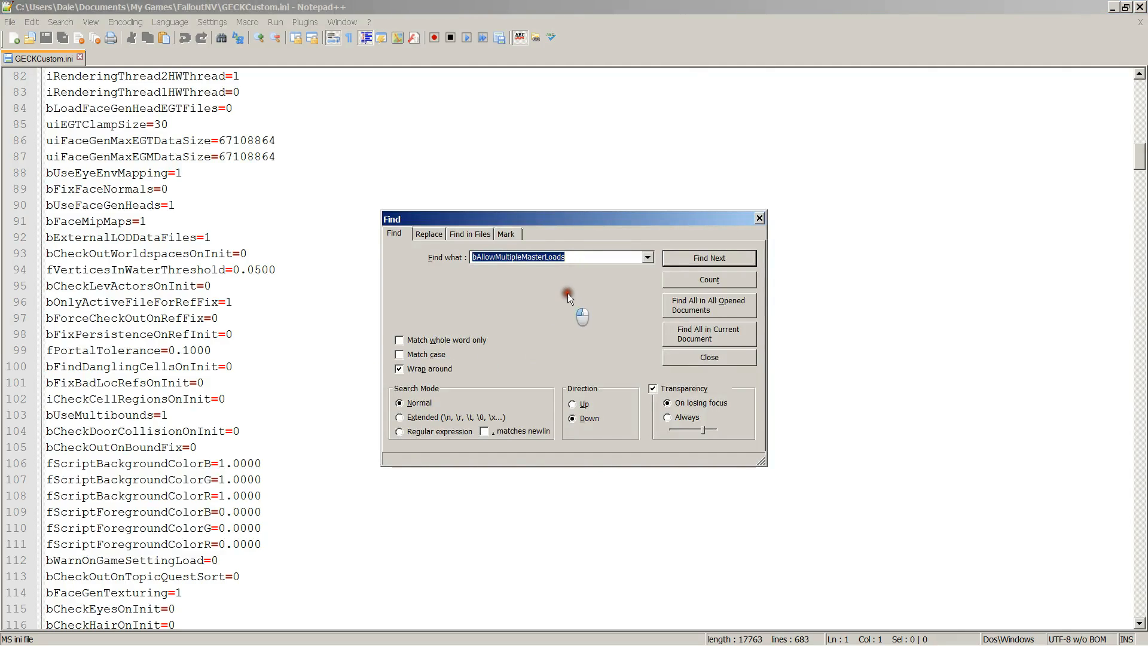
{"action": "mouse_move", "coordinate": [521, 257]}
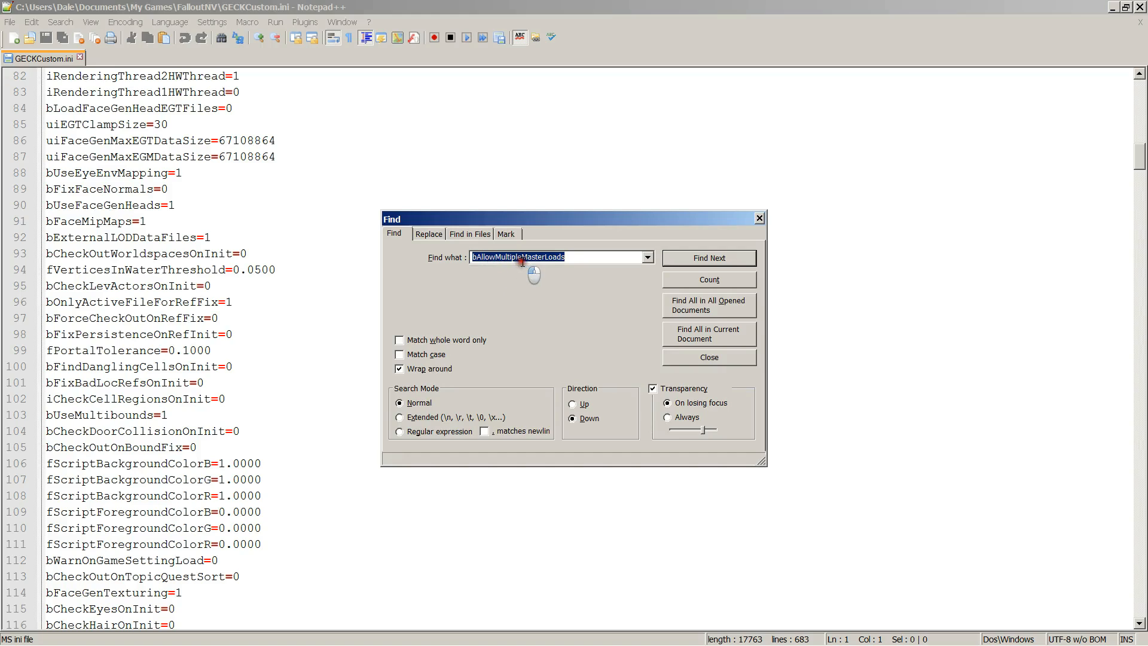
{"action": "left_click", "coordinate": [707, 258]}
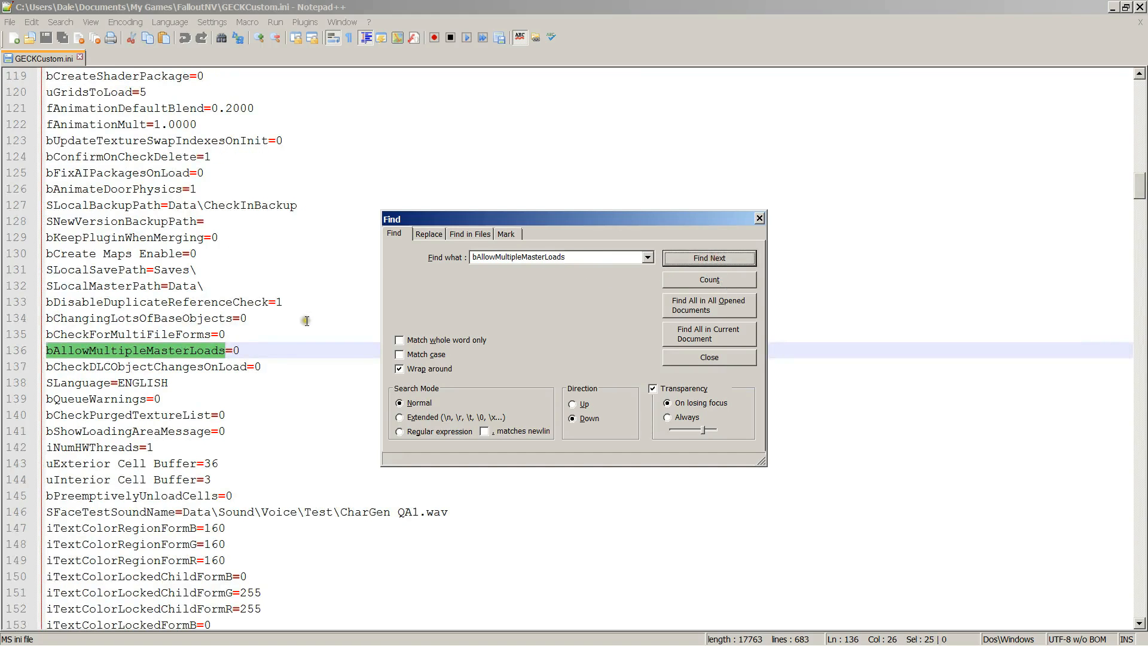
{"action": "left_click", "coordinate": [707, 356]}
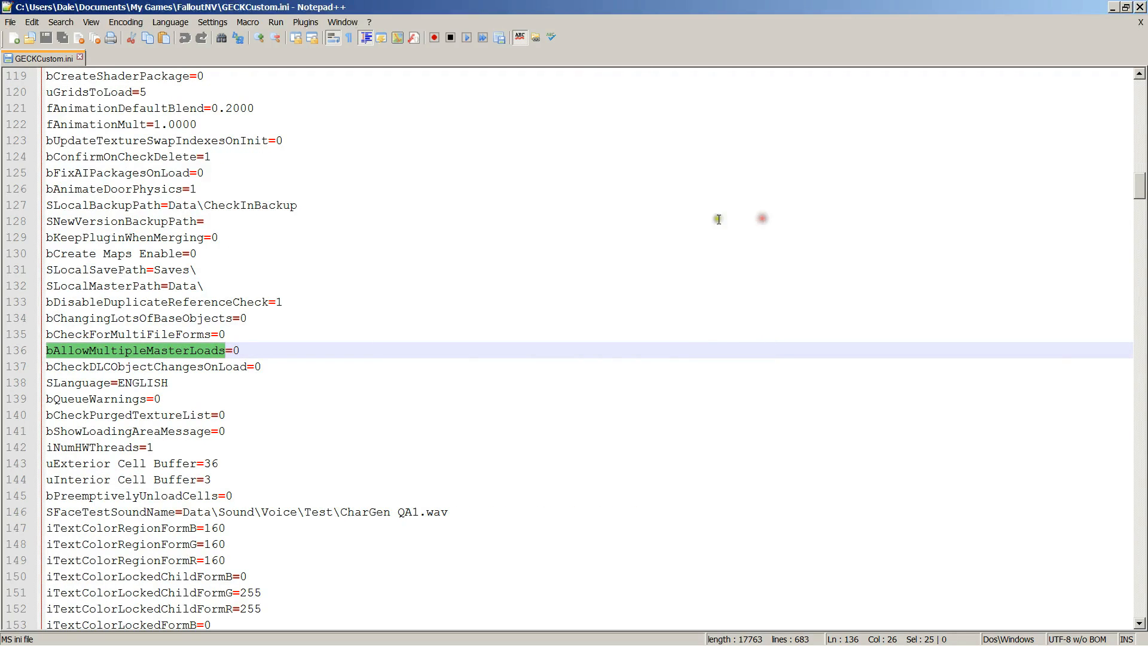
{"action": "mouse_move", "coordinate": [207, 356]}
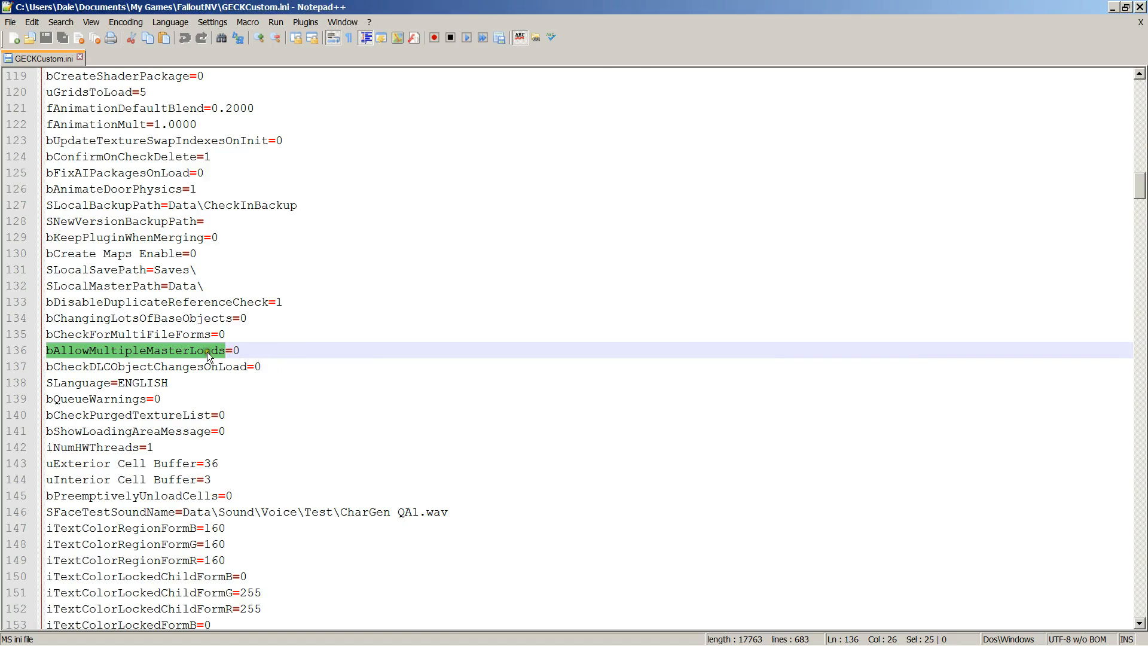
Step: Set bAllowMultipleMasterLoads to 1, then close the file and save the changes
{"action": "left_click", "coordinate": [237, 350]}
{"action": "type", "text": "1"}
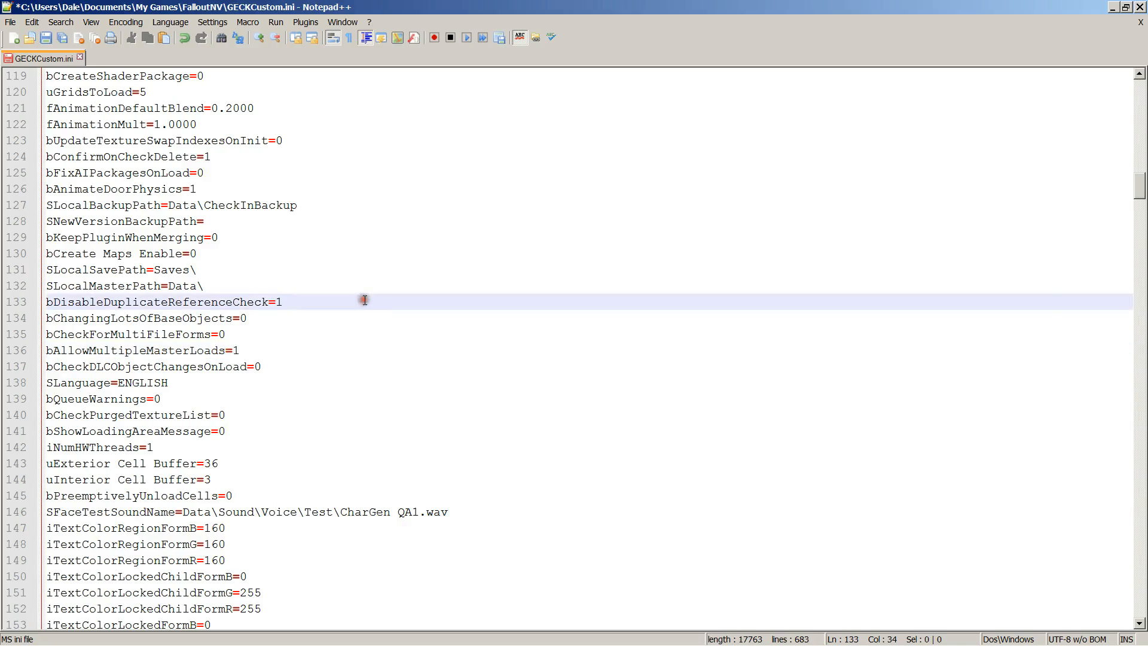
{"action": "mouse_move", "coordinate": [81, 62]}
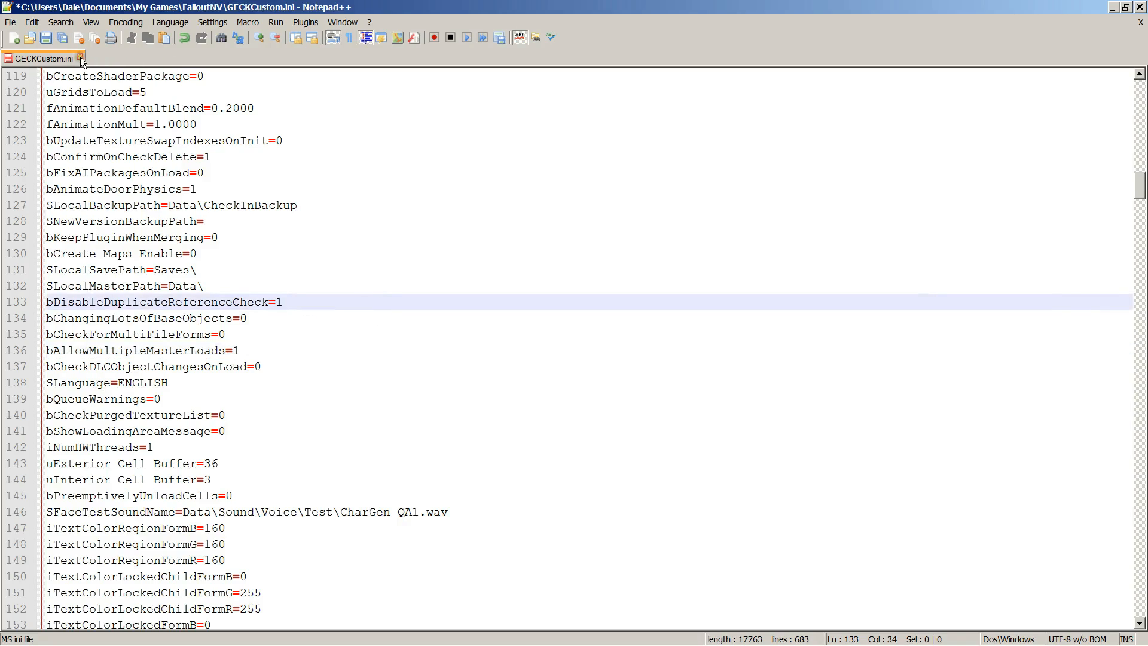
{"action": "left_click", "coordinate": [79, 59]}
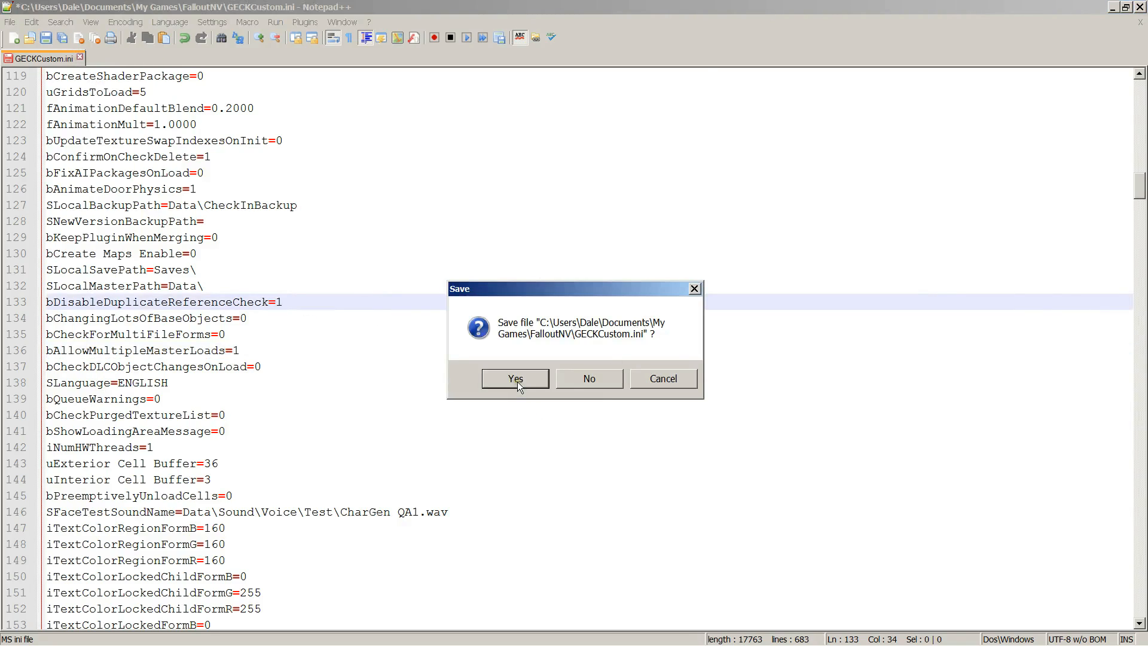
{"action": "left_click", "coordinate": [515, 378]}
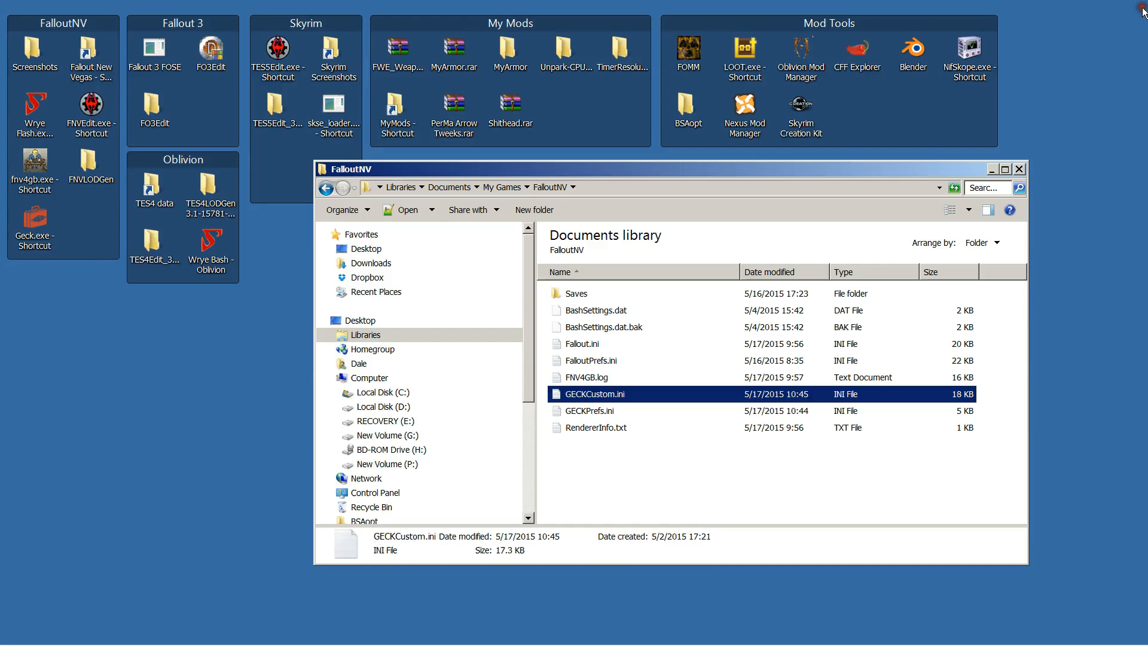
Step: Close Explorer, relaunch GECK, and load FalloutNV.esm with all DLC masters checked
{"action": "left_click", "coordinate": [1018, 168]}
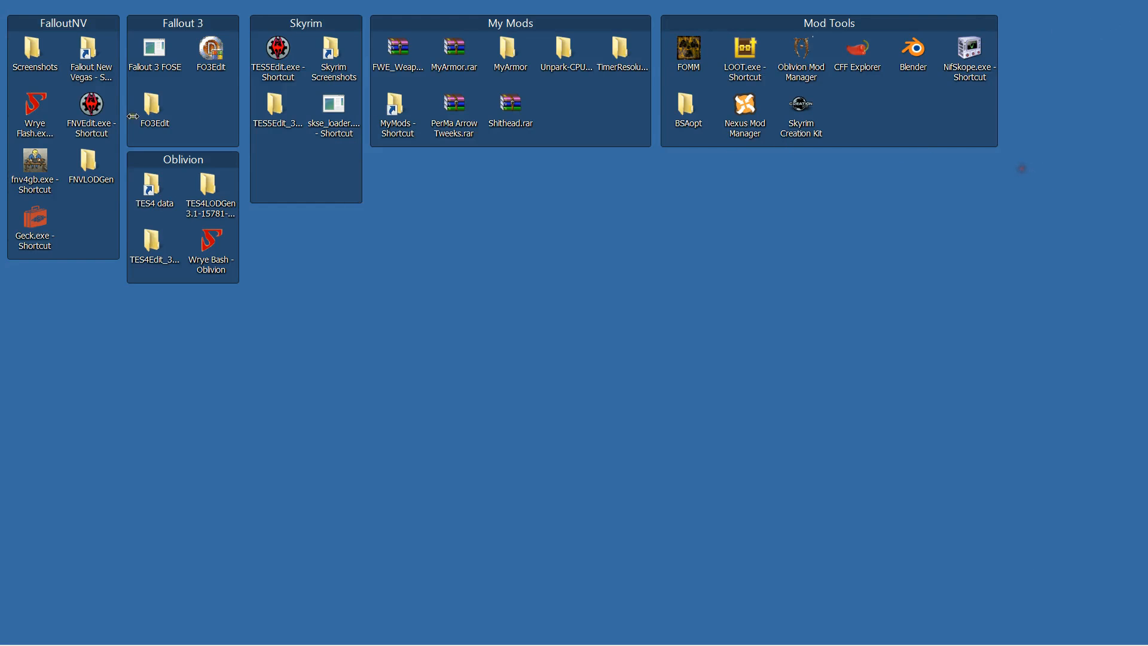
{"action": "double_click", "coordinate": [35, 223]}
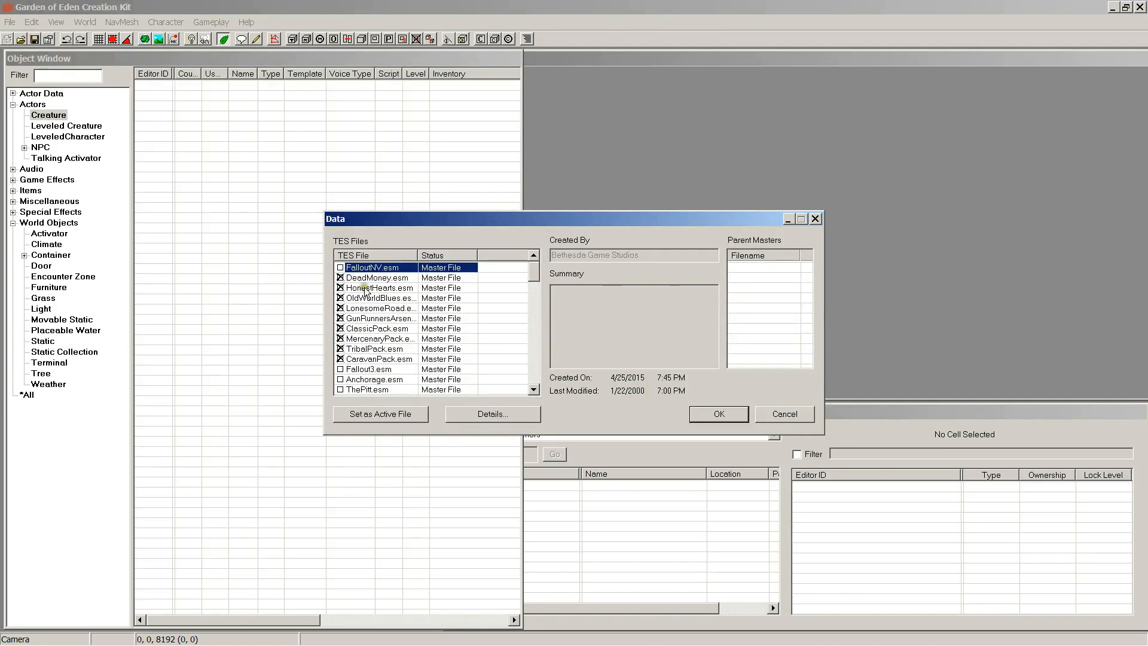
{"action": "scroll", "scroll_direction": "down", "scroll_amount": 3}
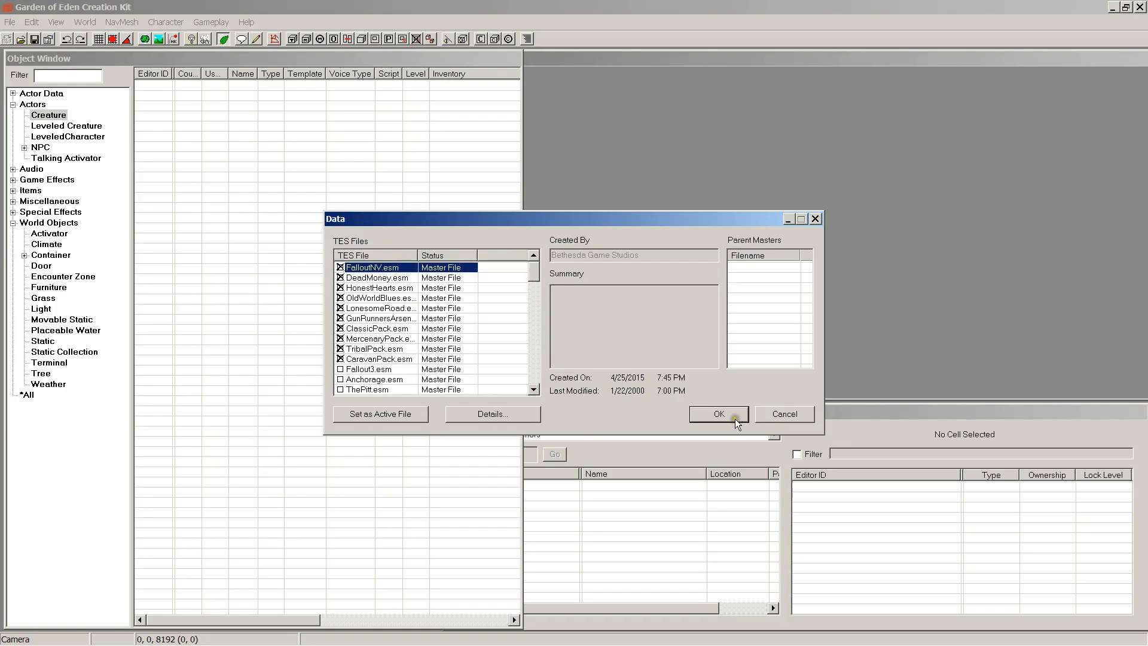
{"action": "left_click", "coordinate": [717, 414]}
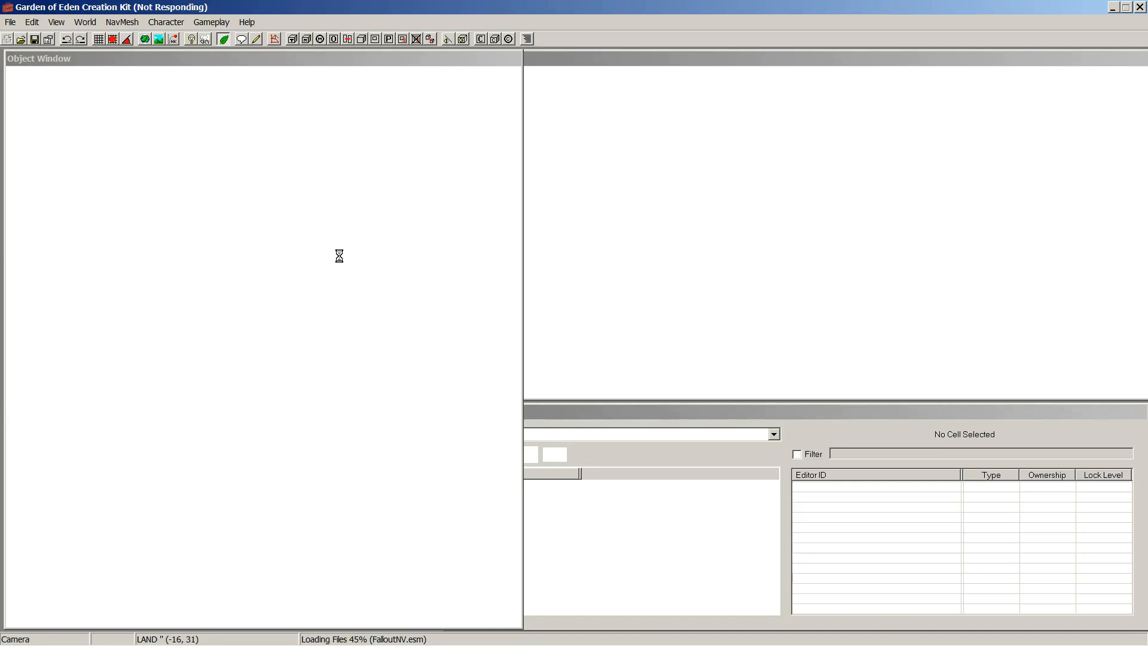
{"action": "mouse_move", "coordinate": [359, 337]}
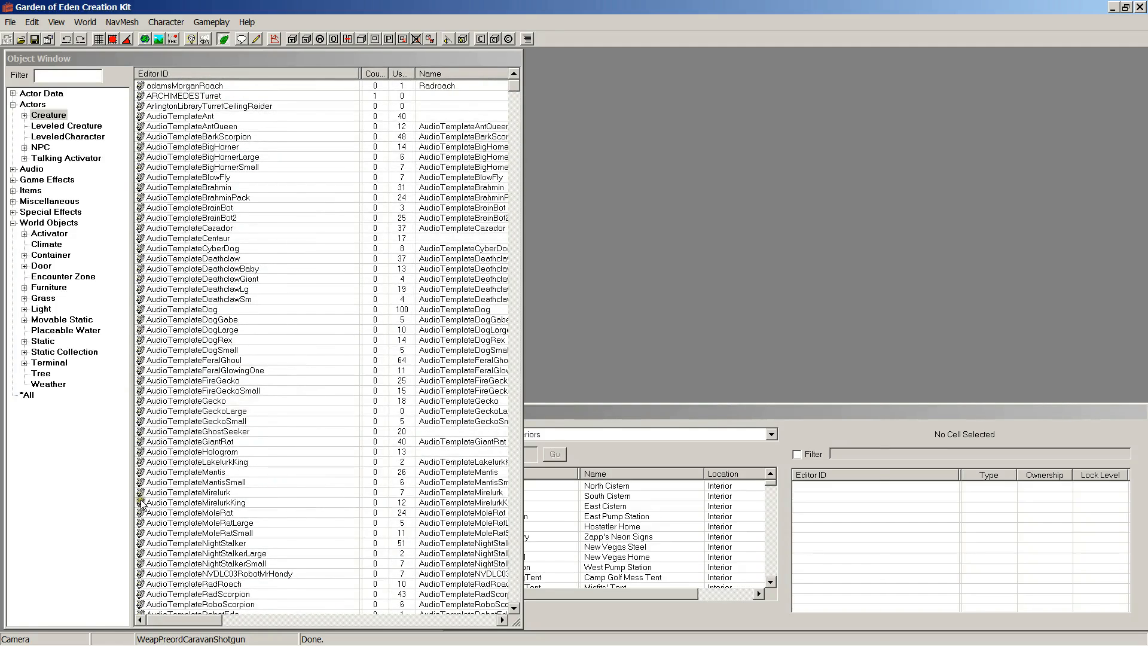
{"action": "mouse_move", "coordinate": [40, 88]}
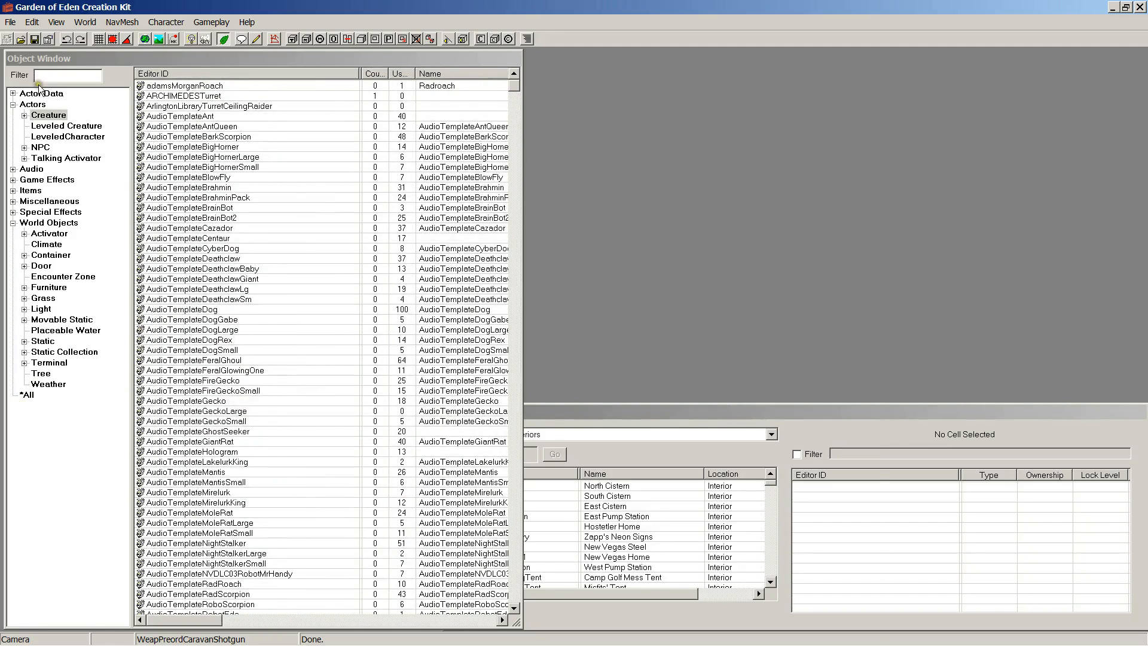
Step: Reopen File > Data to confirm every master is loaded, then cancel the dialog
{"action": "left_click", "coordinate": [10, 21]}
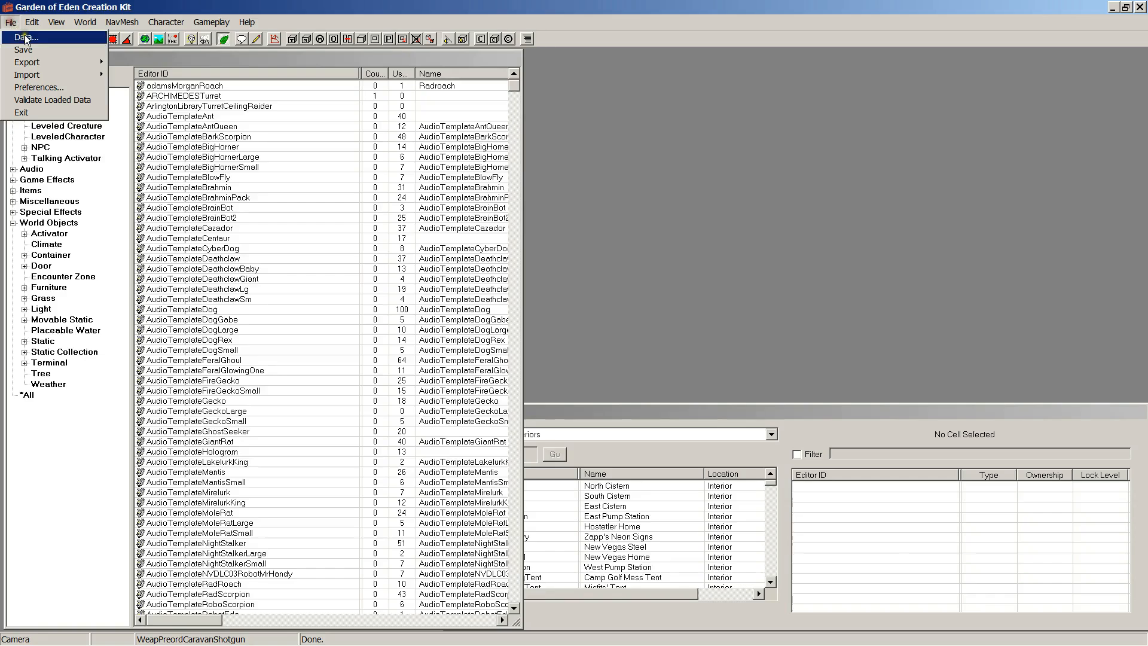
{"action": "left_click", "coordinate": [26, 37]}
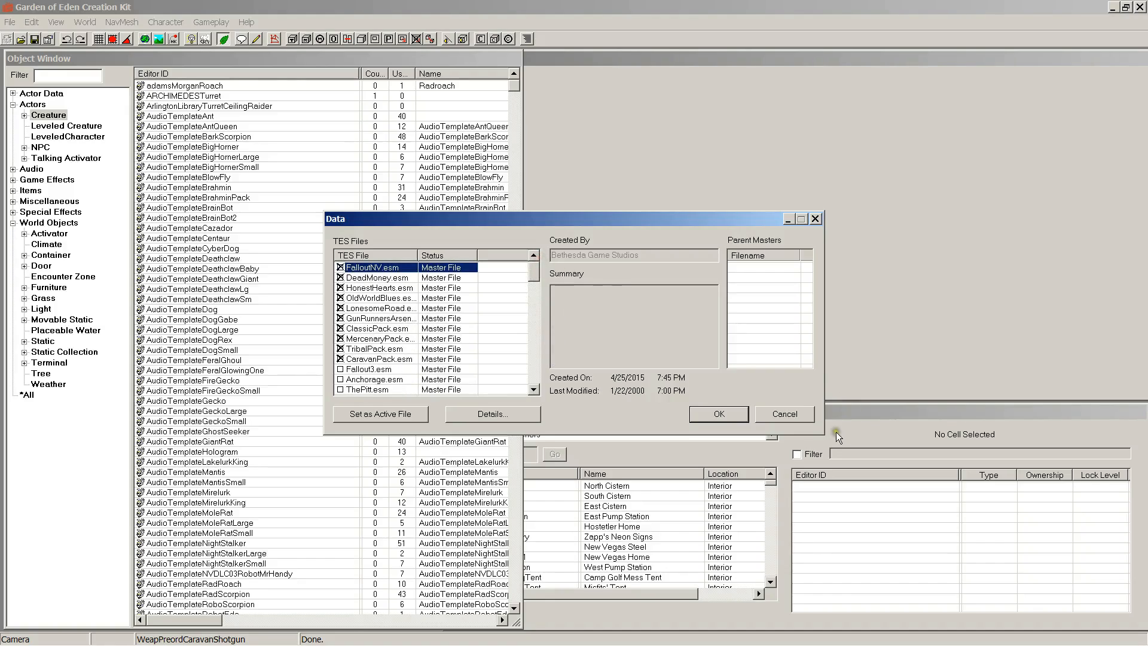
{"action": "left_click", "coordinate": [718, 414]}
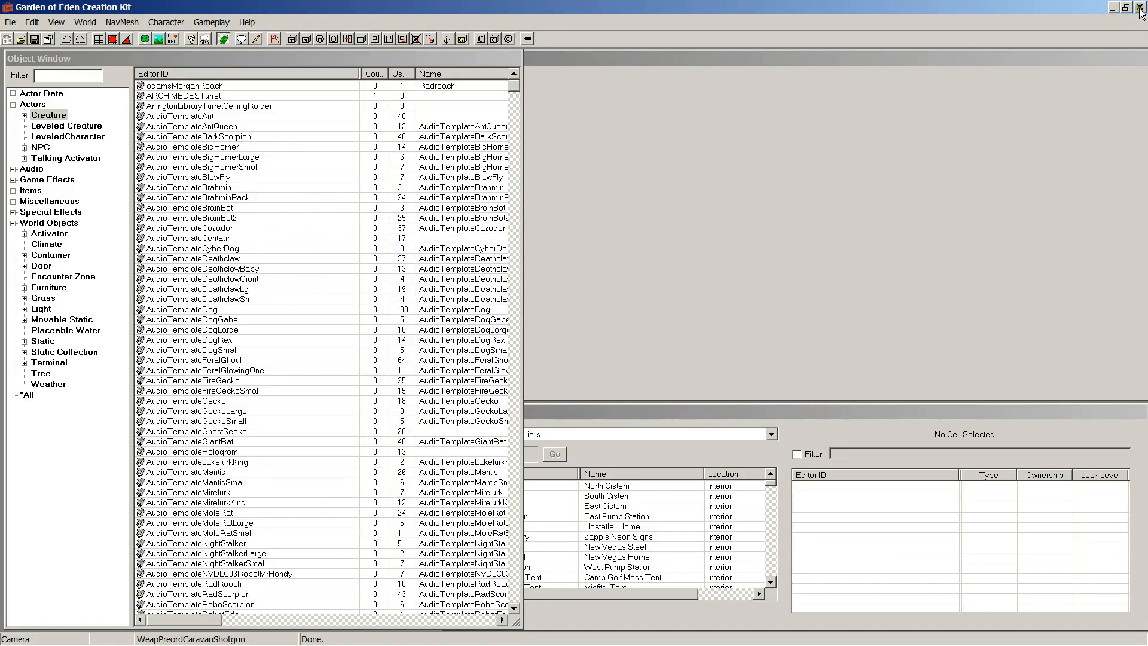